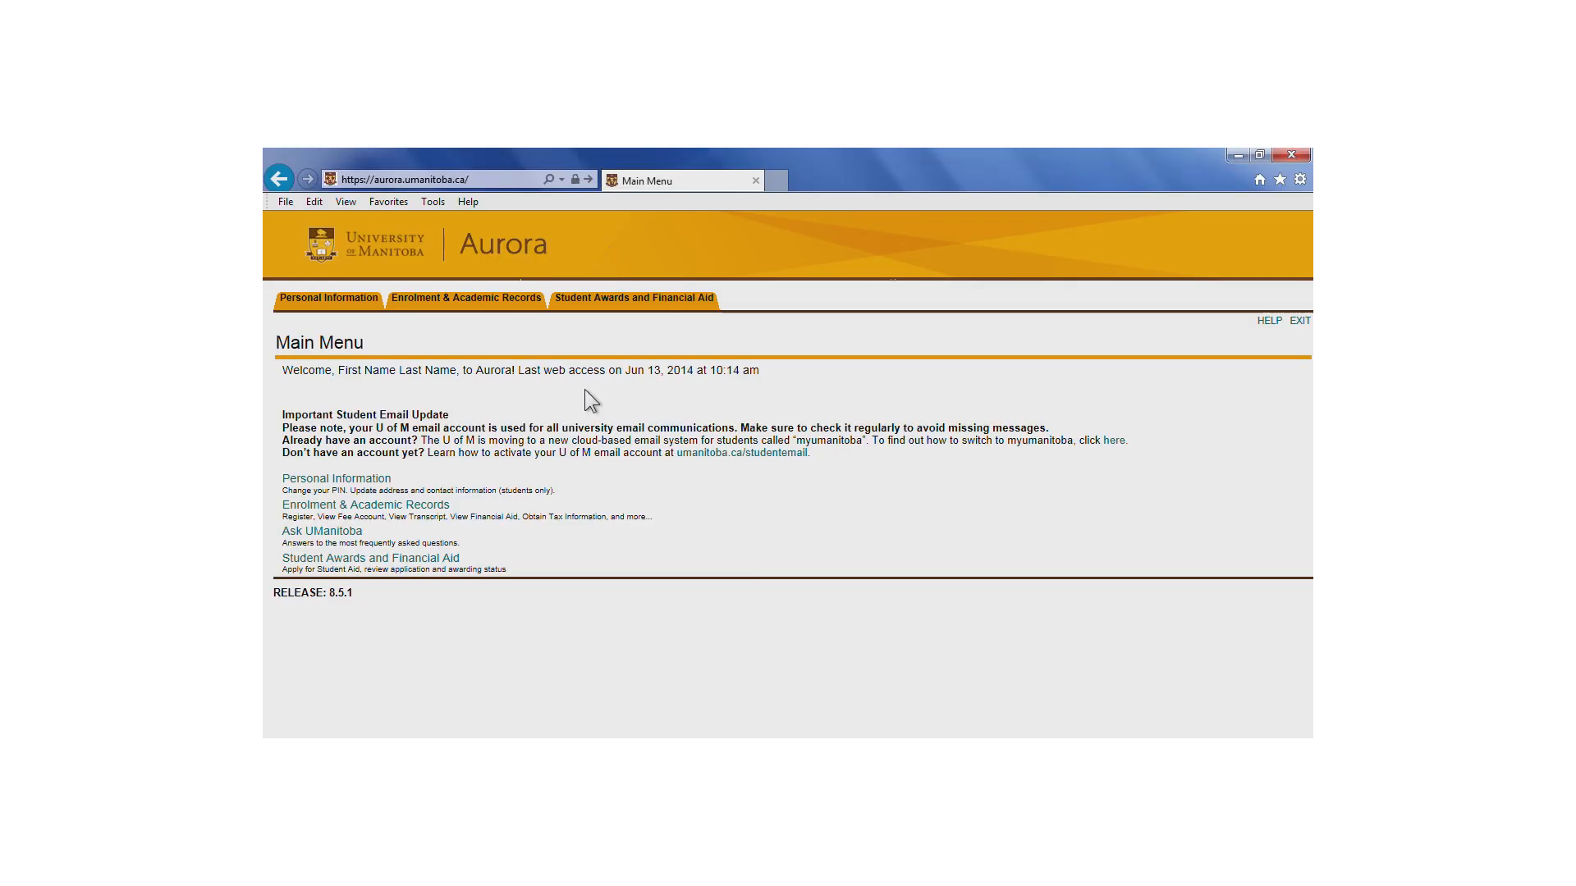
{"action": "mouse_move", "coordinate": [512, 313]}
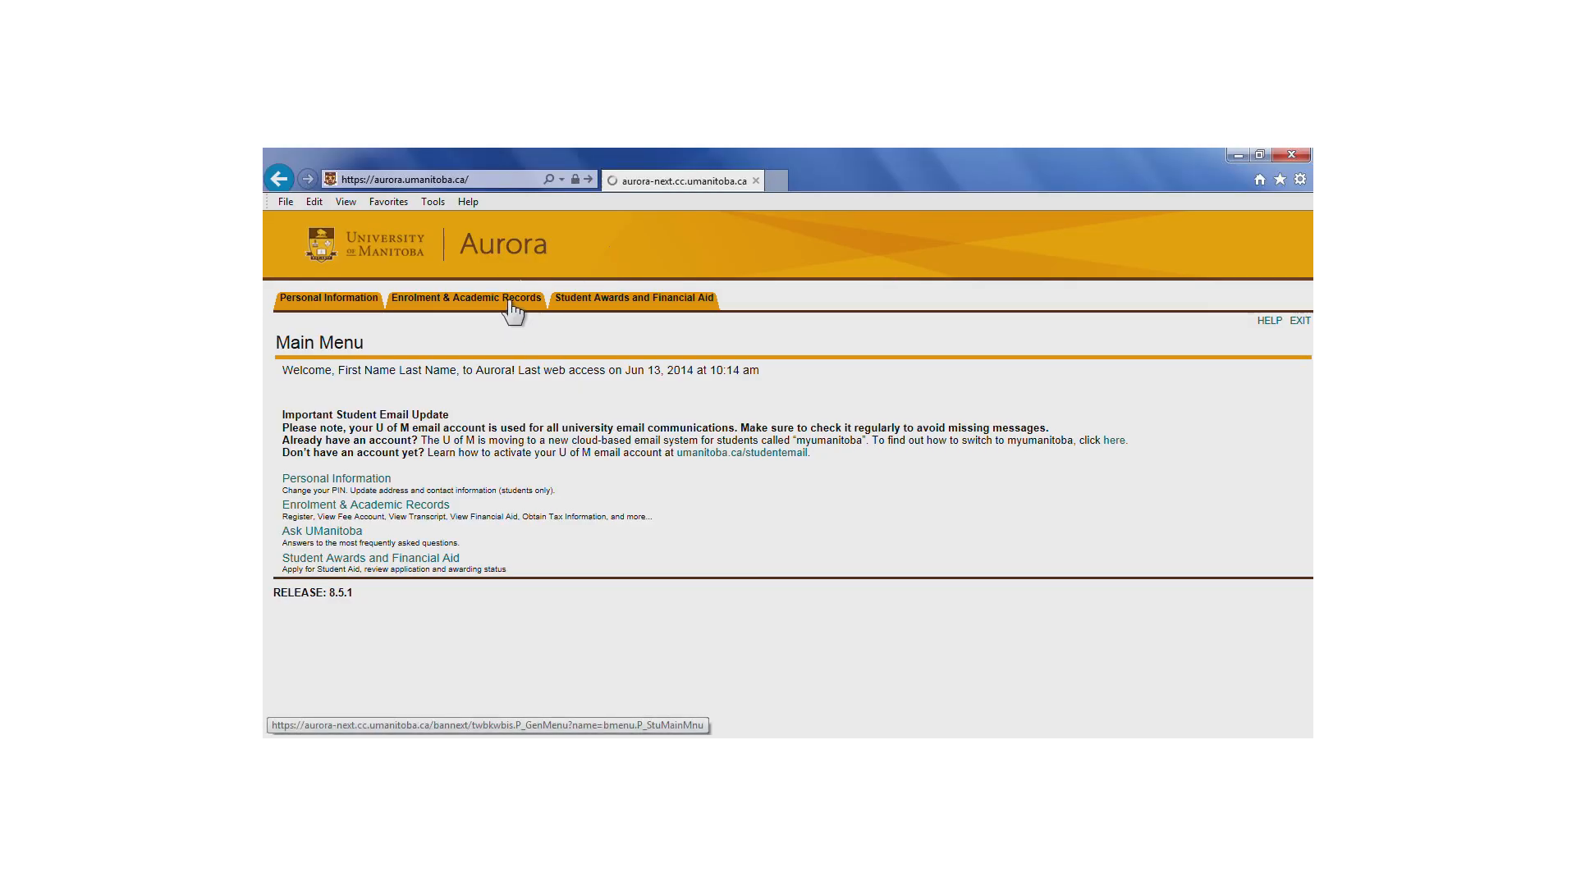
Navigate through Enrolment & Academic Records and Registration and Exams to Registration Time and Status.
{"action": "left_click", "coordinate": [465, 297]}
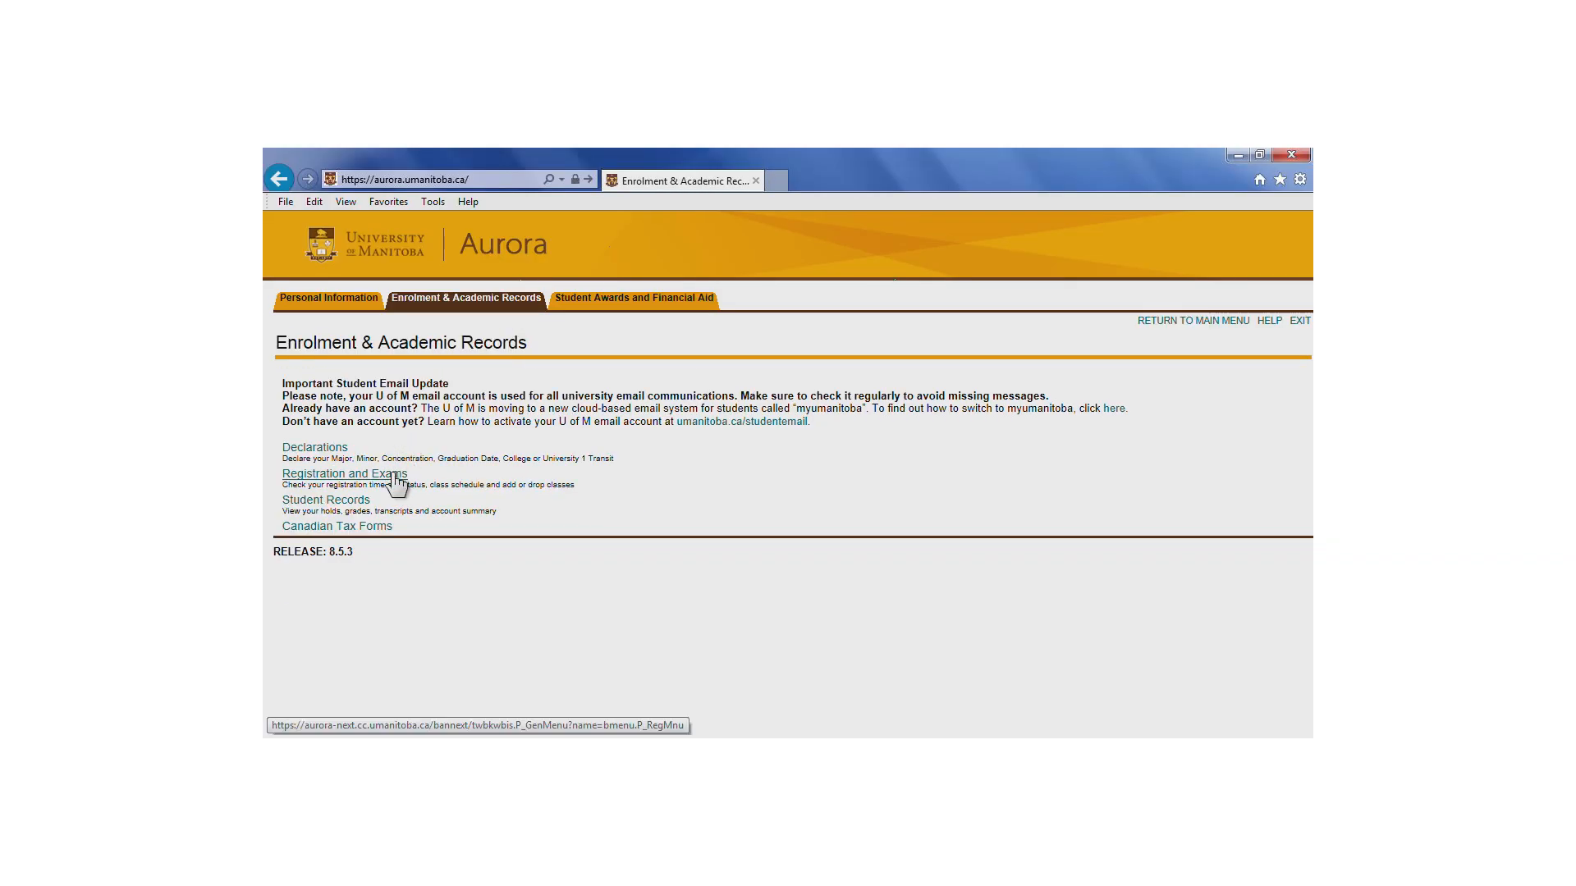
{"action": "left_click", "coordinate": [344, 473]}
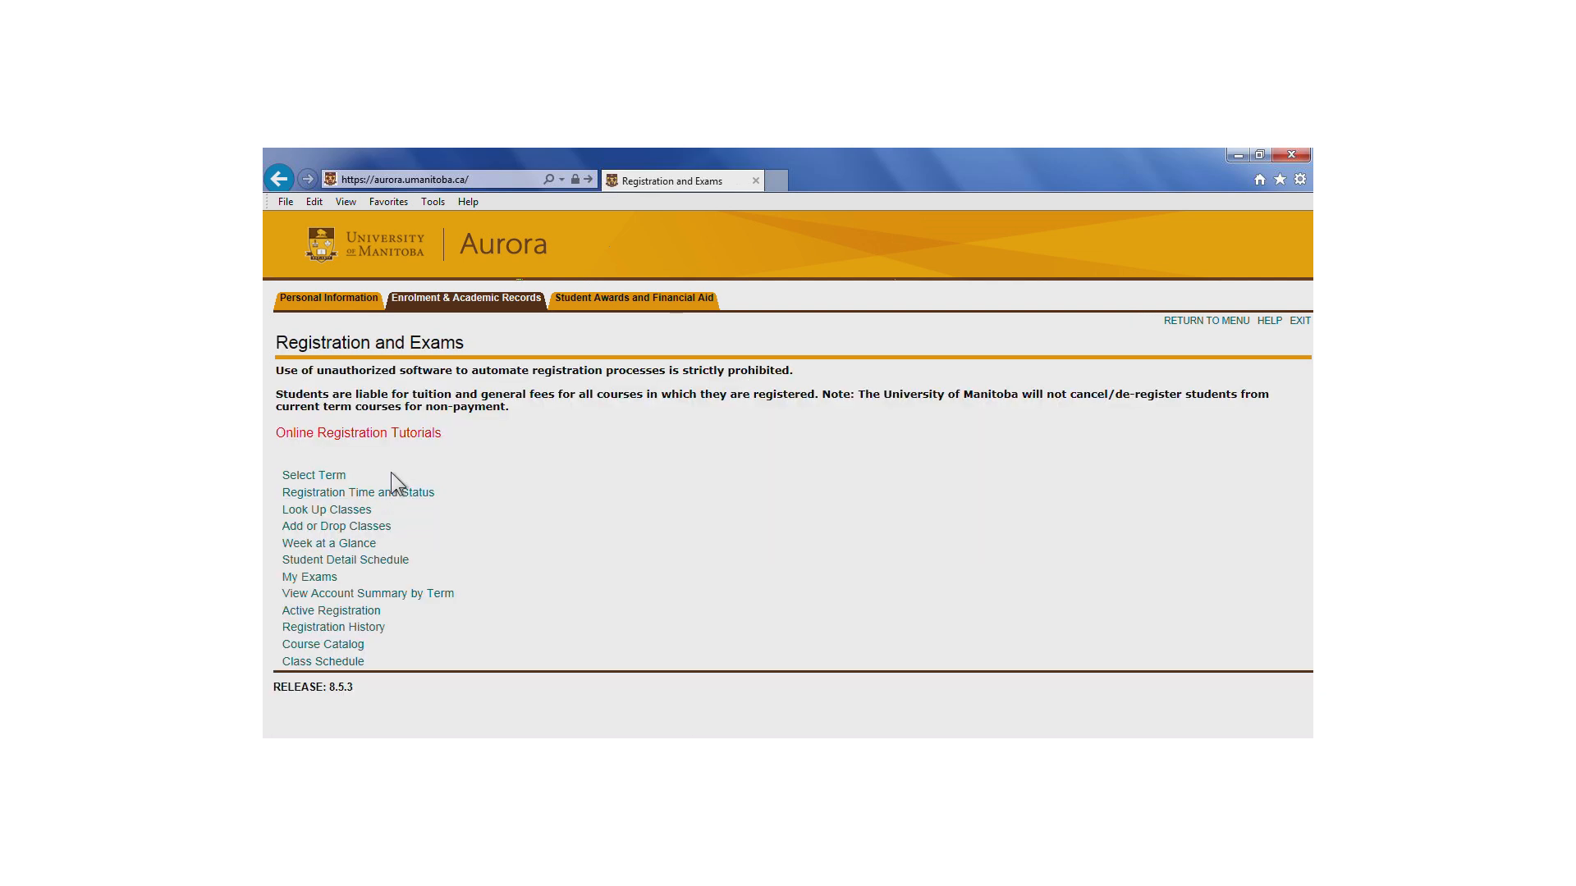
{"action": "left_click", "coordinate": [313, 474]}
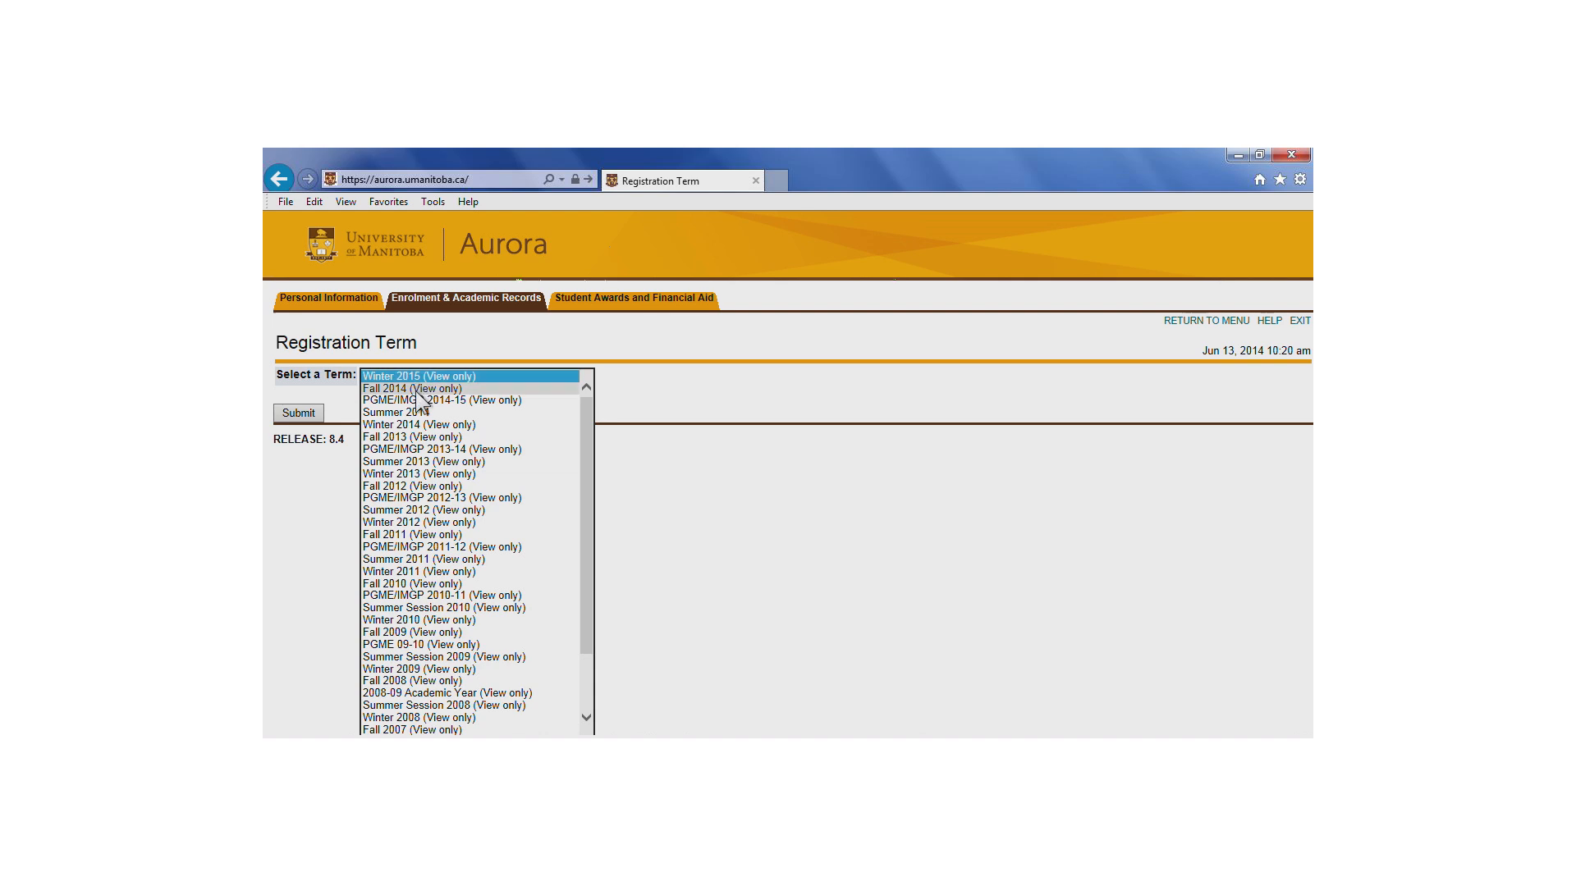
Submit the Fall 2014 term to view its registration times and hold warning.
{"action": "left_click", "coordinate": [407, 388]}
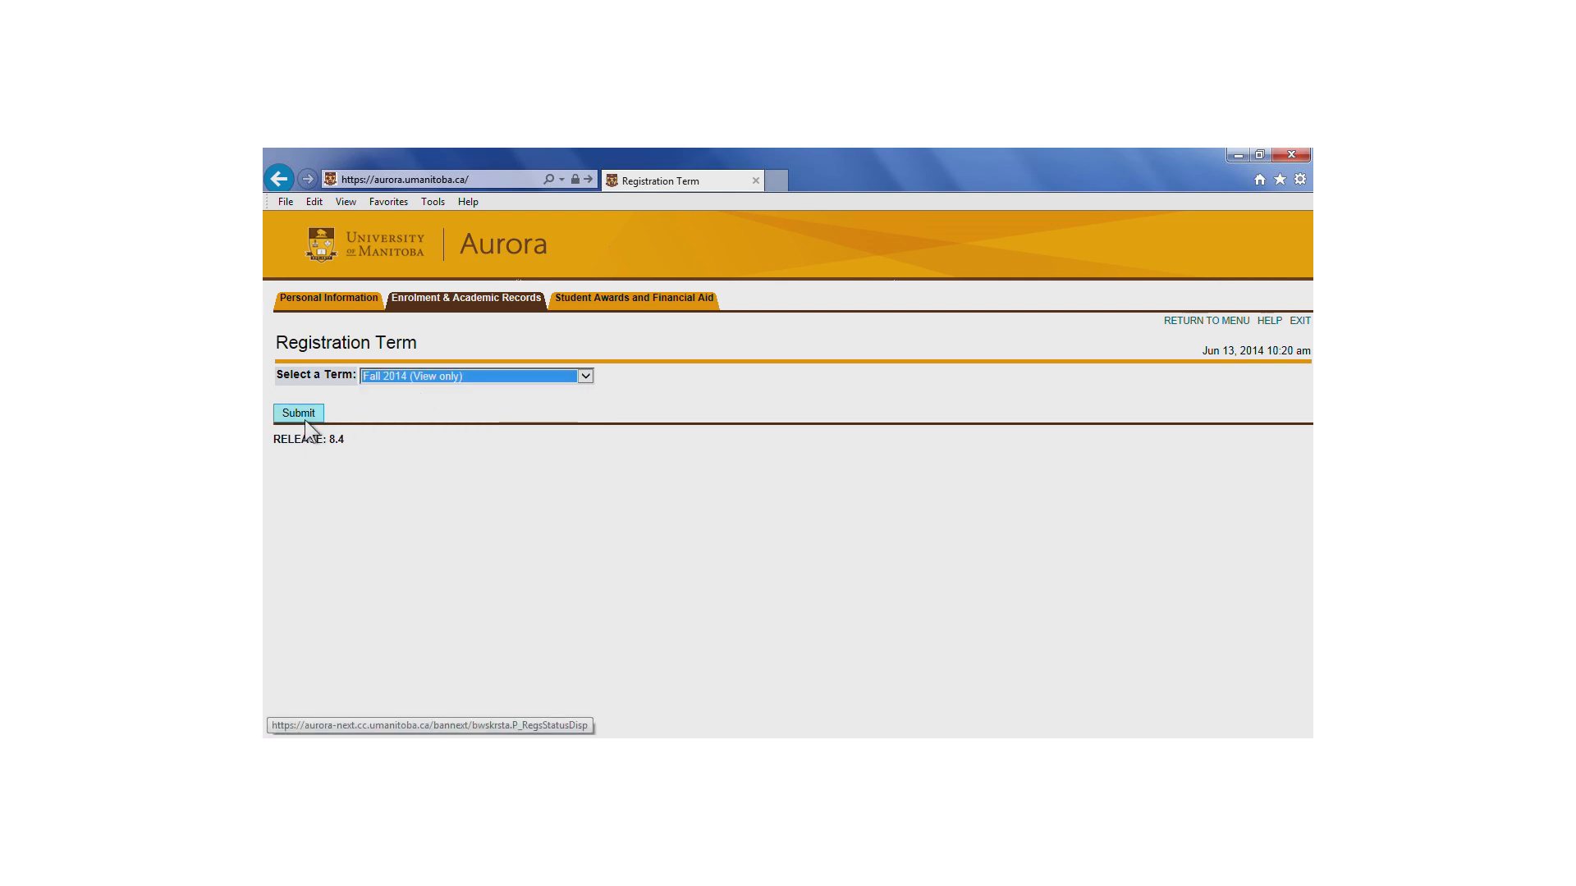
{"action": "left_click", "coordinate": [297, 412]}
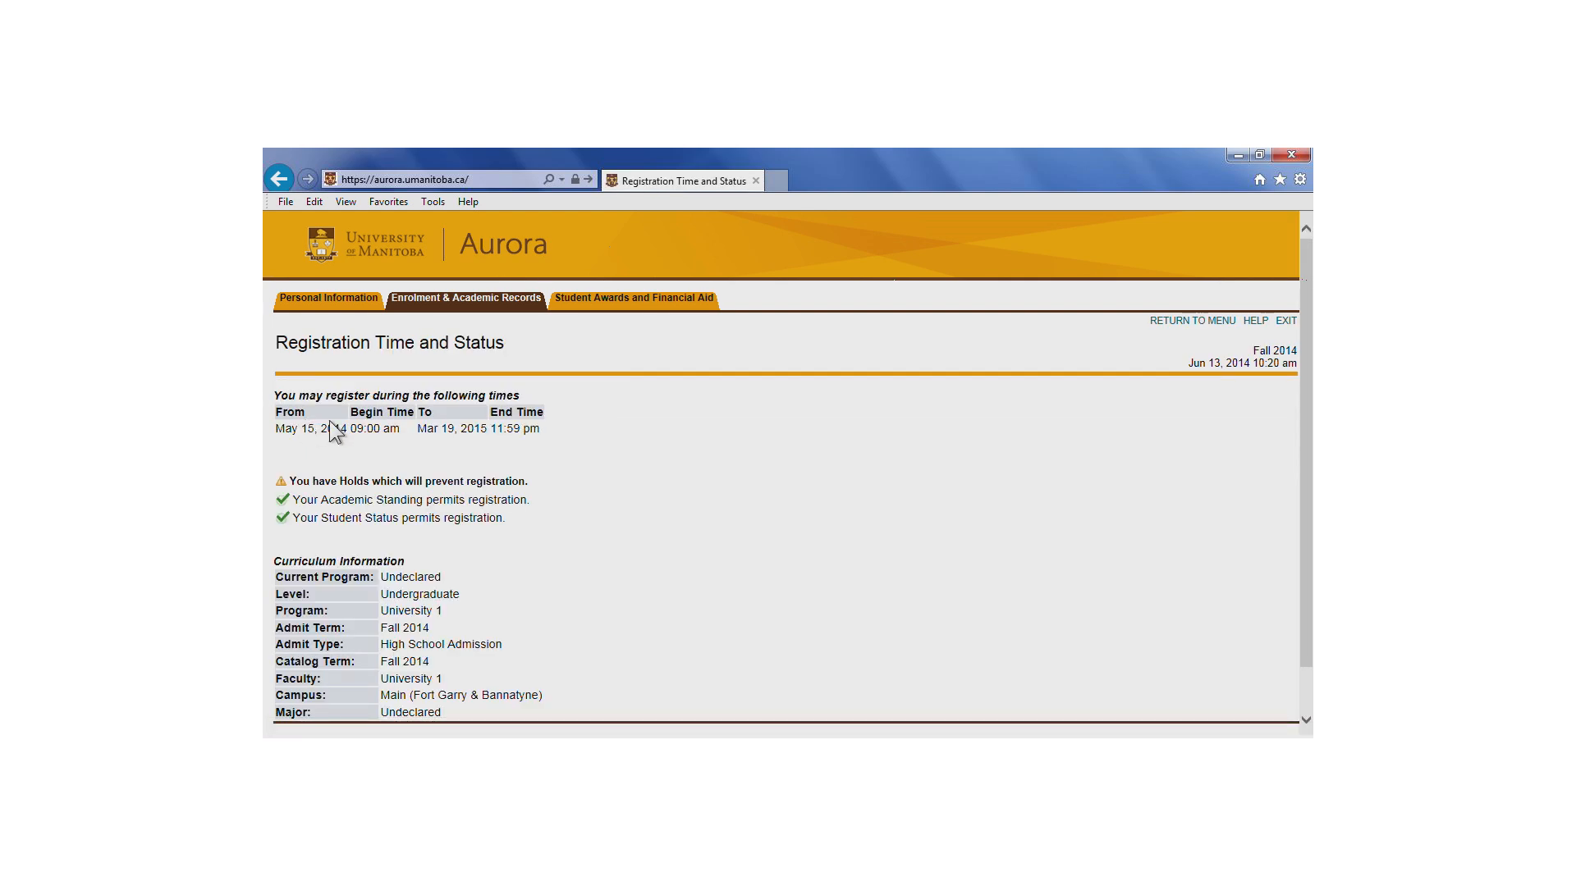
Follow the View Holds link to list the Advisor Hold affecting registration.
{"action": "scroll", "scroll_direction": "down", "scroll_amount": 3}
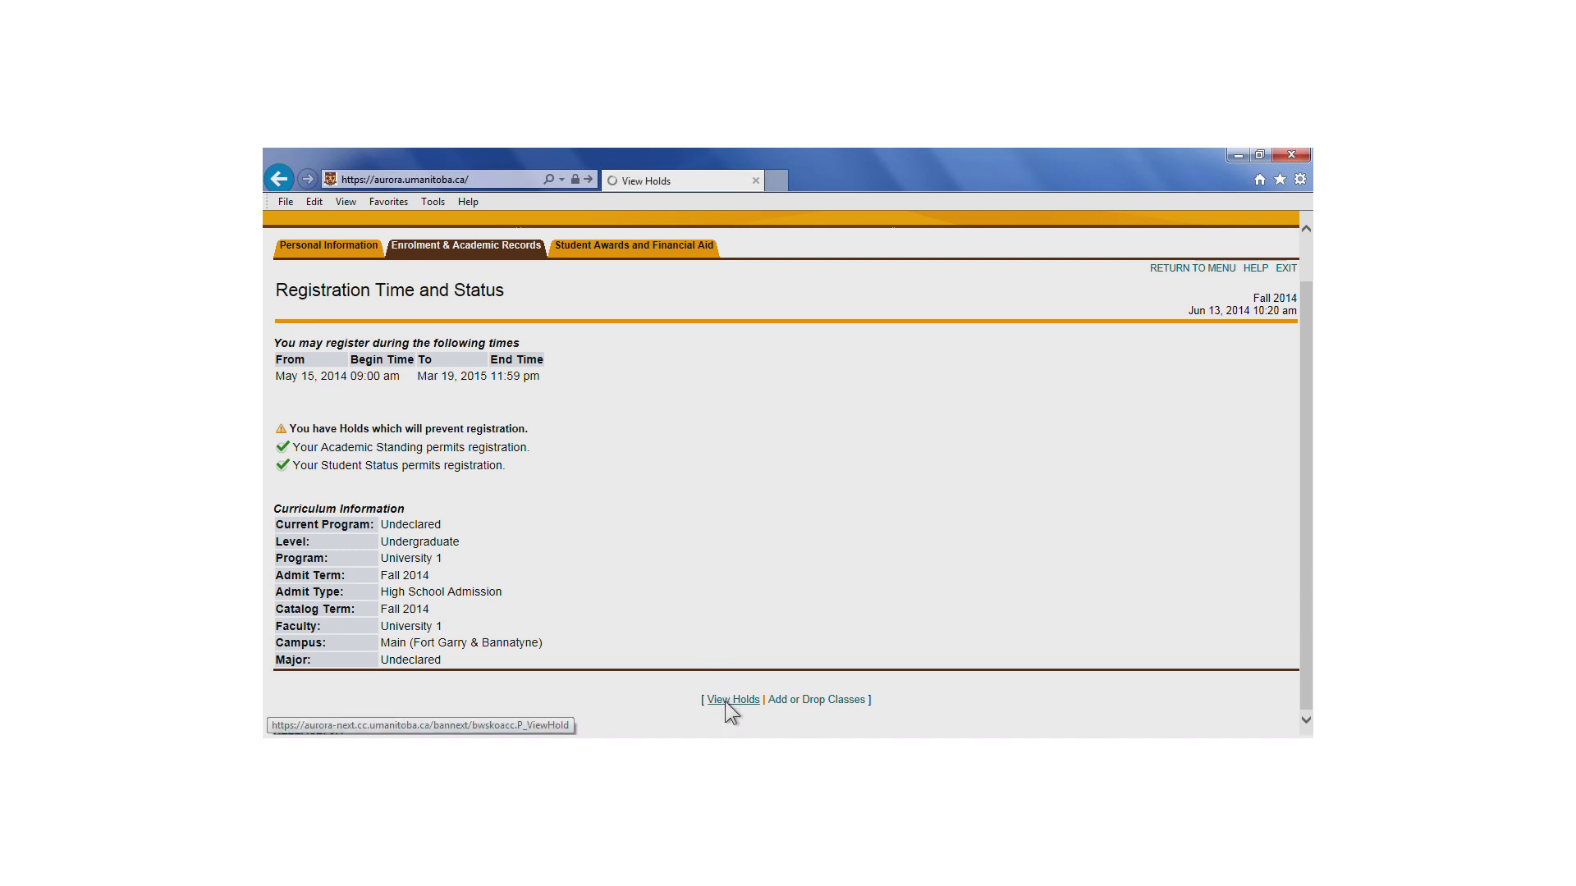
{"action": "left_click", "coordinate": [731, 699]}
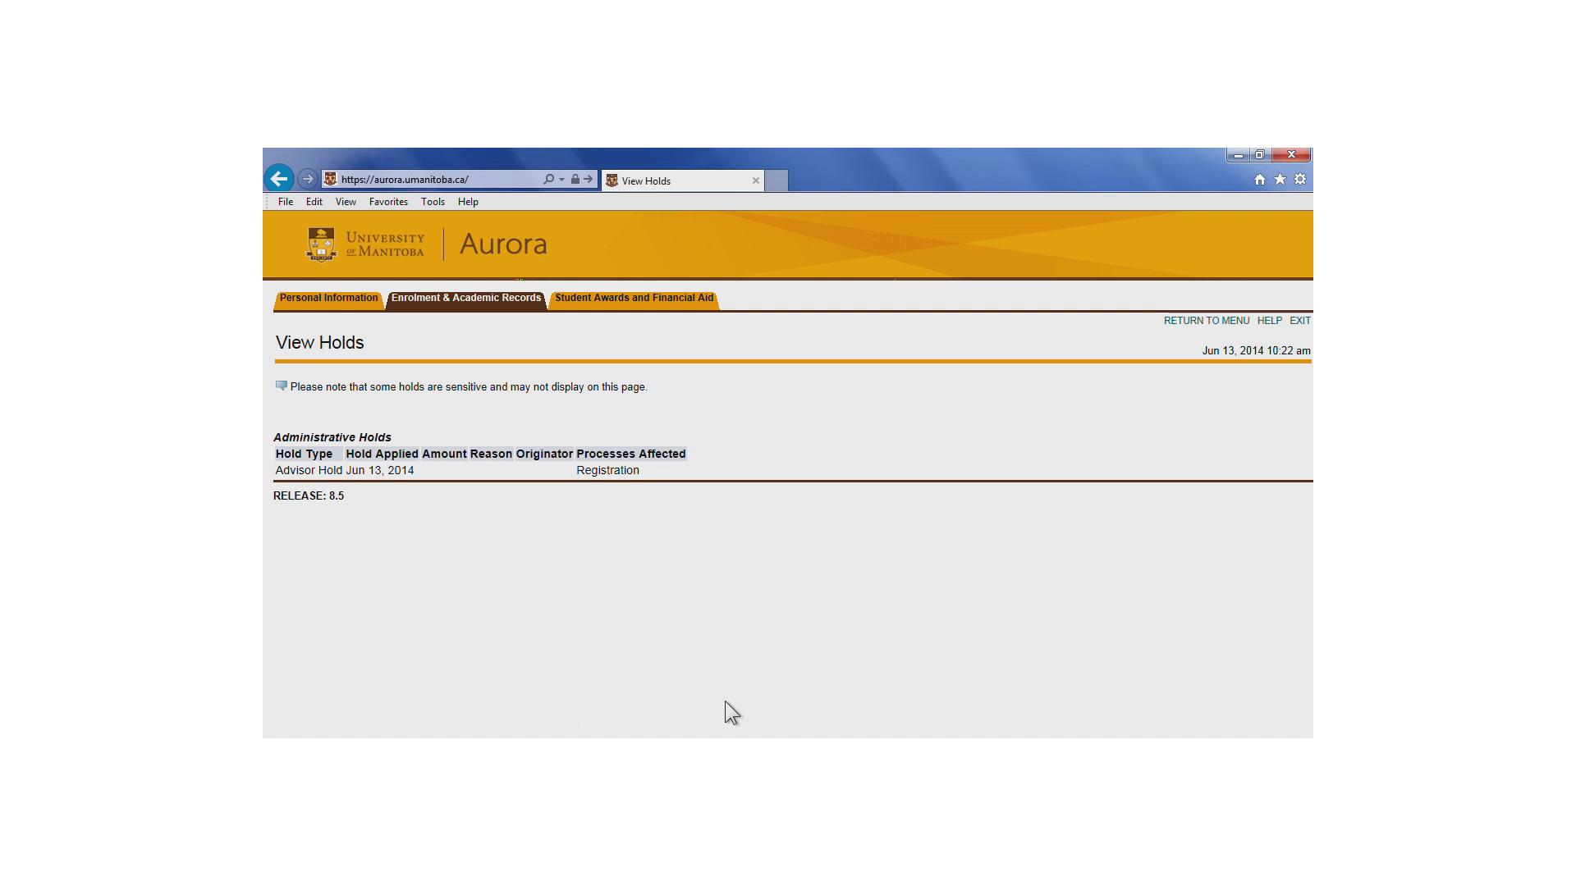